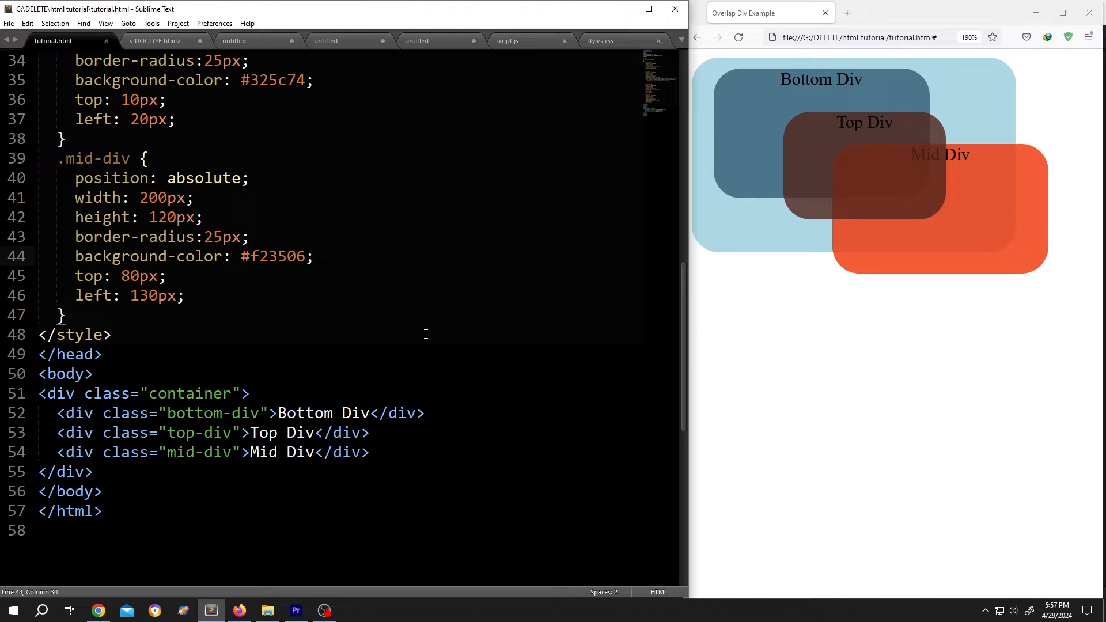
mouse_move(764, 103)
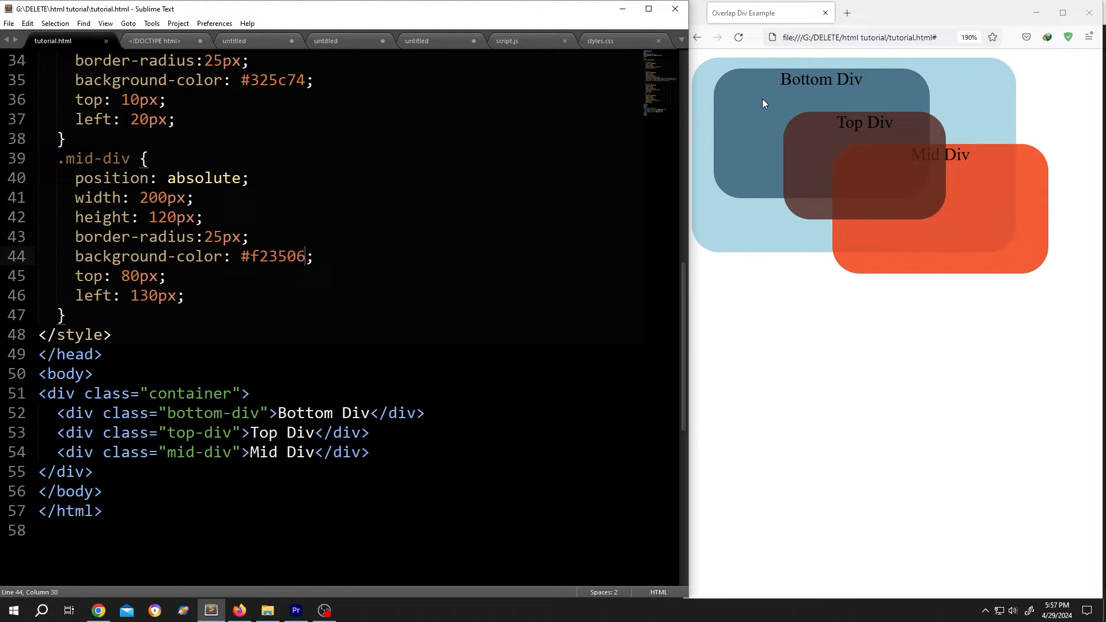
Reload the Firefox preview so the orange-red Mid Div box appears
left_click(738, 37)
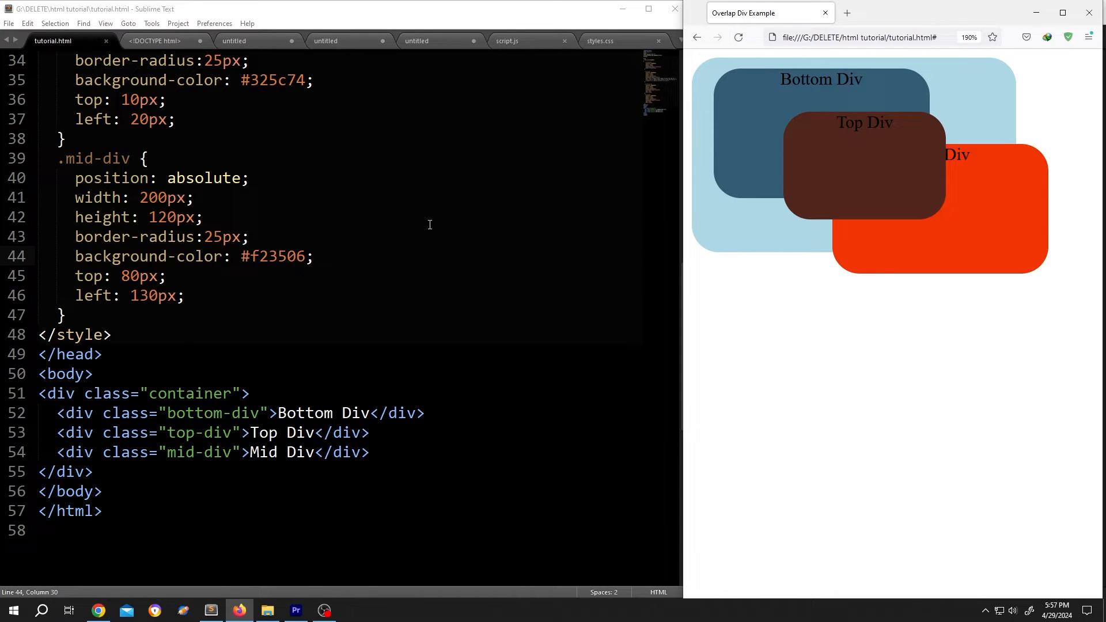
Add a <p>Transparent Background</p> paragraph at the start of the body, before the container div
type("<p")
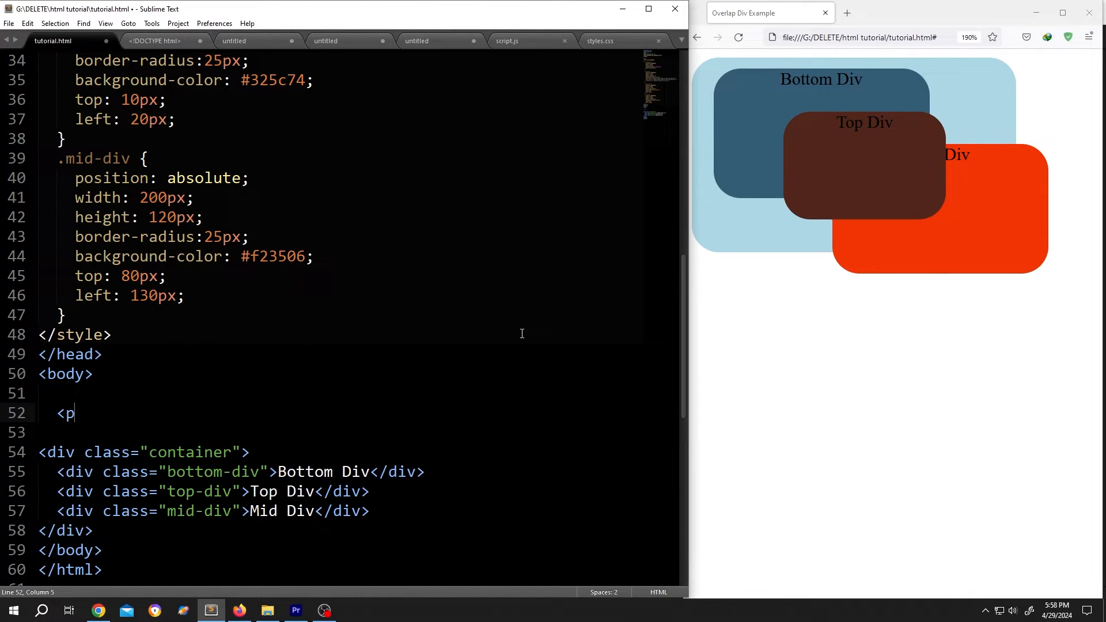
type("></p>")
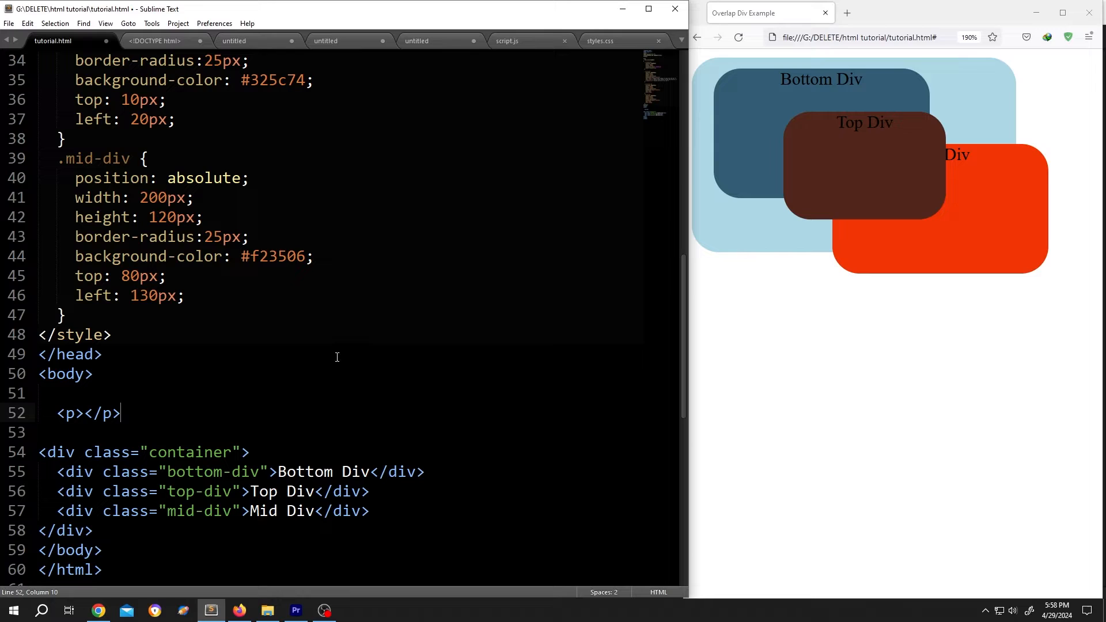
type("Transparent")
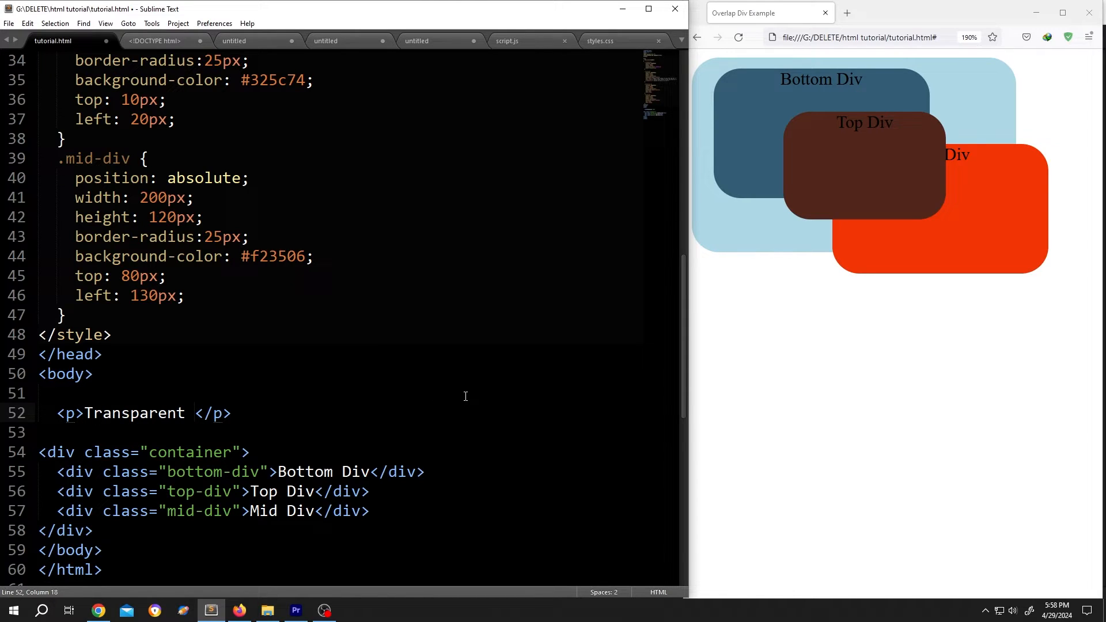
type("Background")
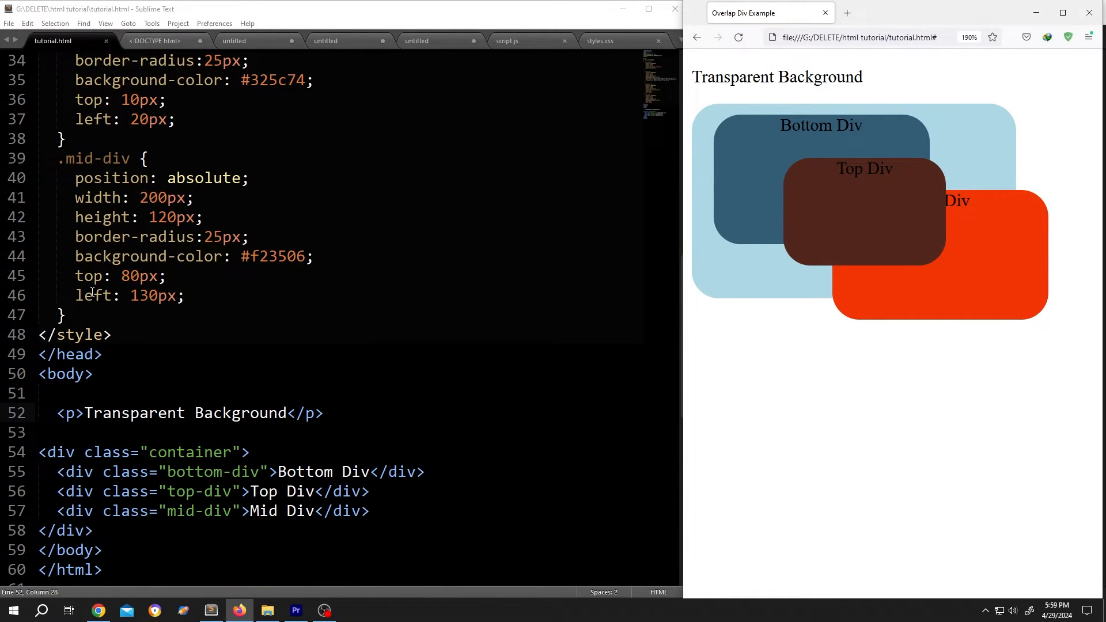
Write a p { background-color:#f23506; } rule after the .mid-div rule
type("p{}")
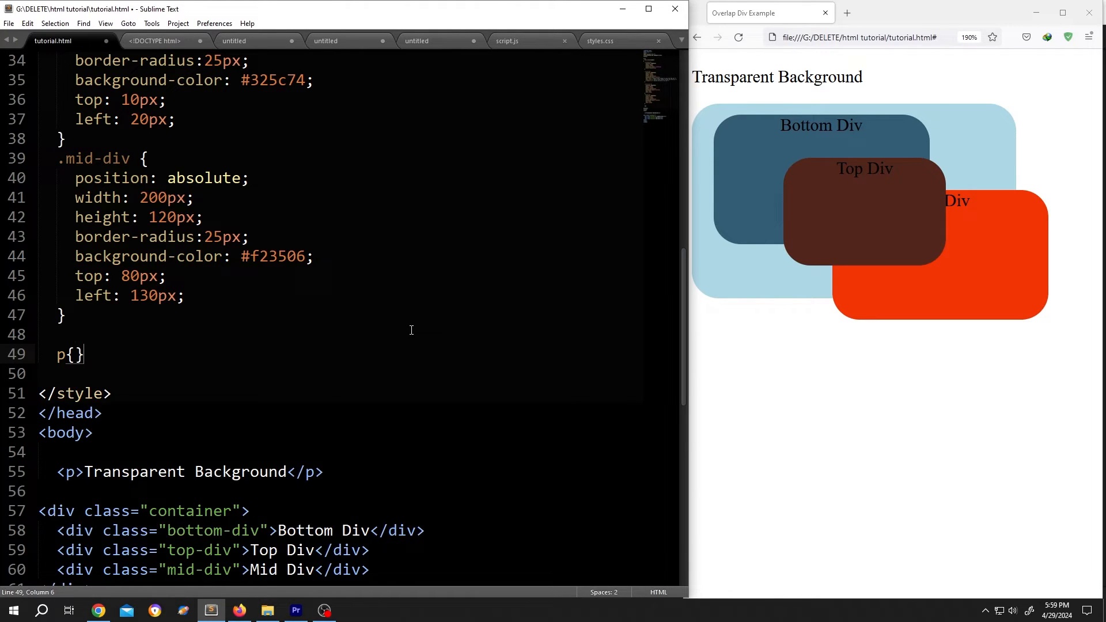
type("backgrou")
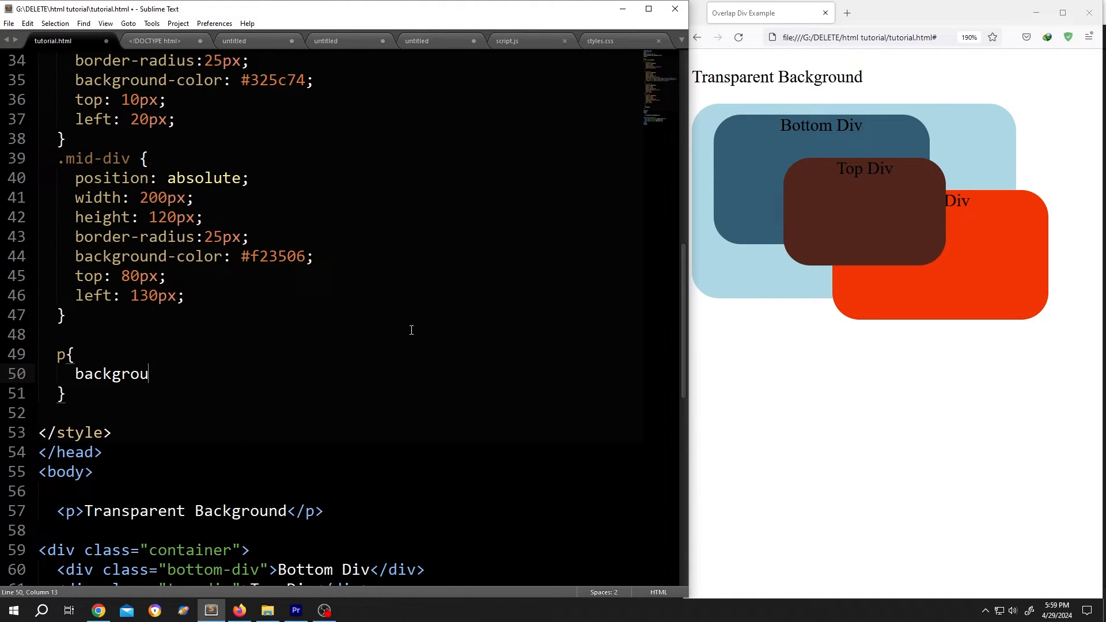
type("nd-color")
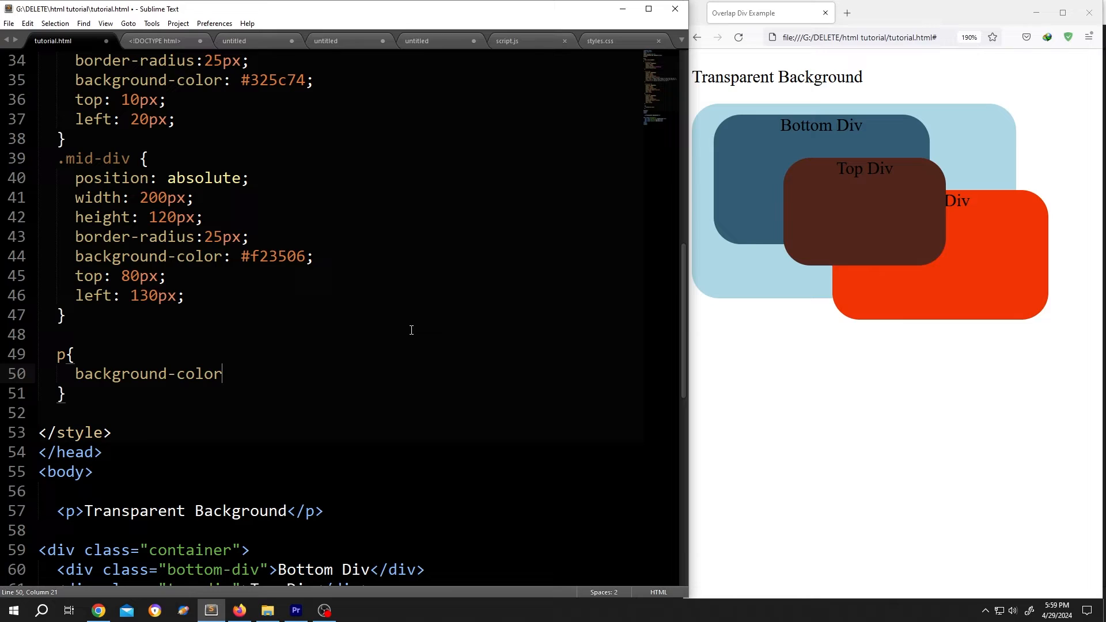
type(":")
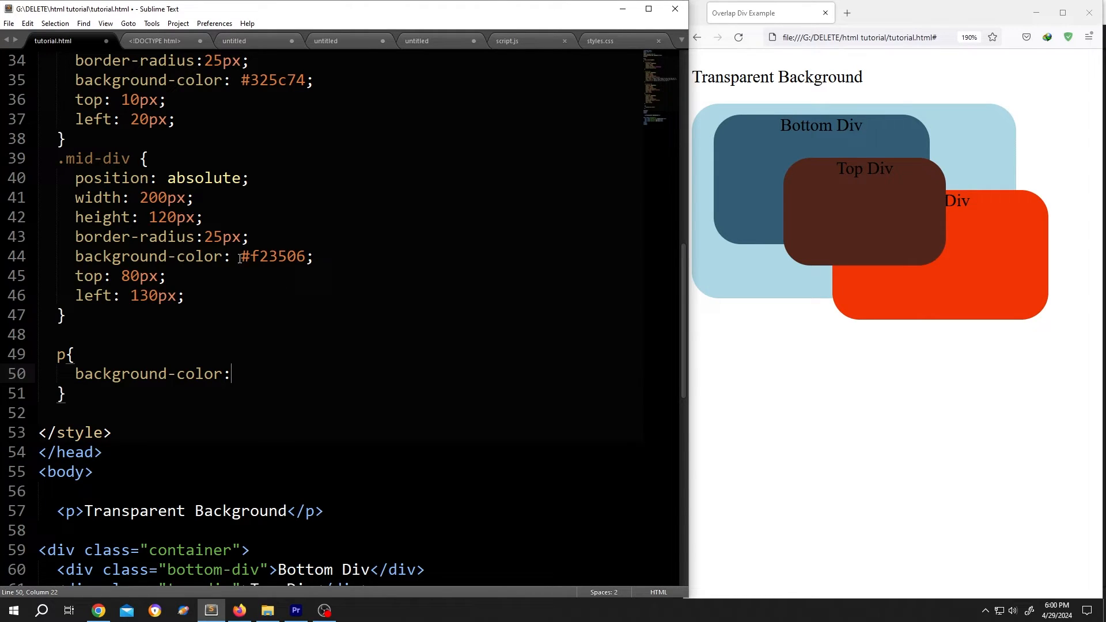
type("#f23506")
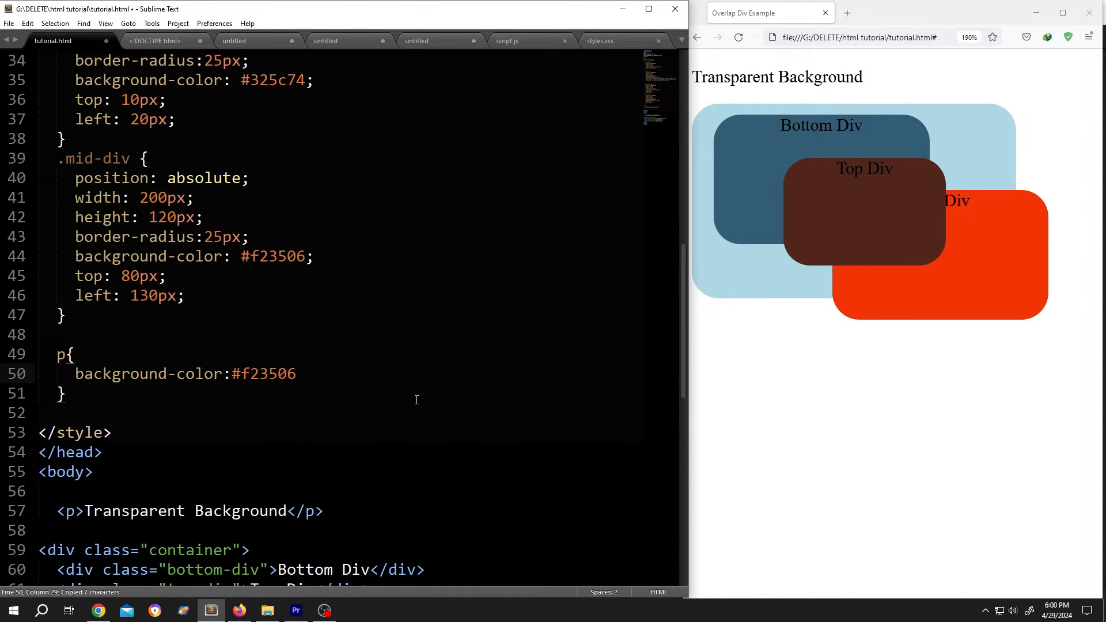
type(";")
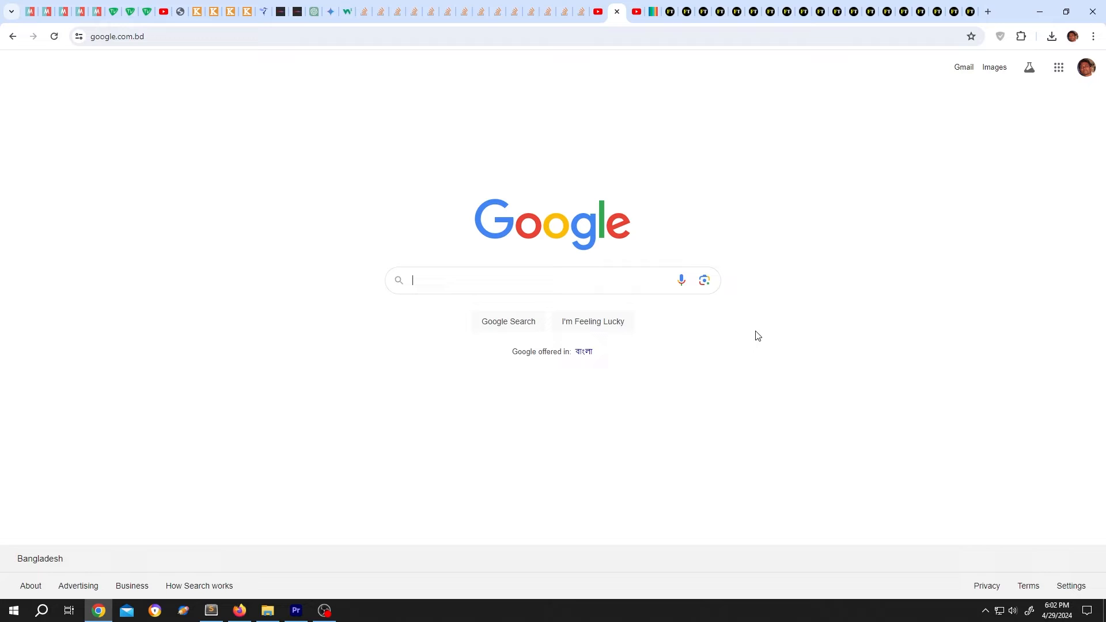
Look up the RGB equivalent of #f23506 (242, 53, 6) on Google, then return to the editor
type("rgb for #f23506")
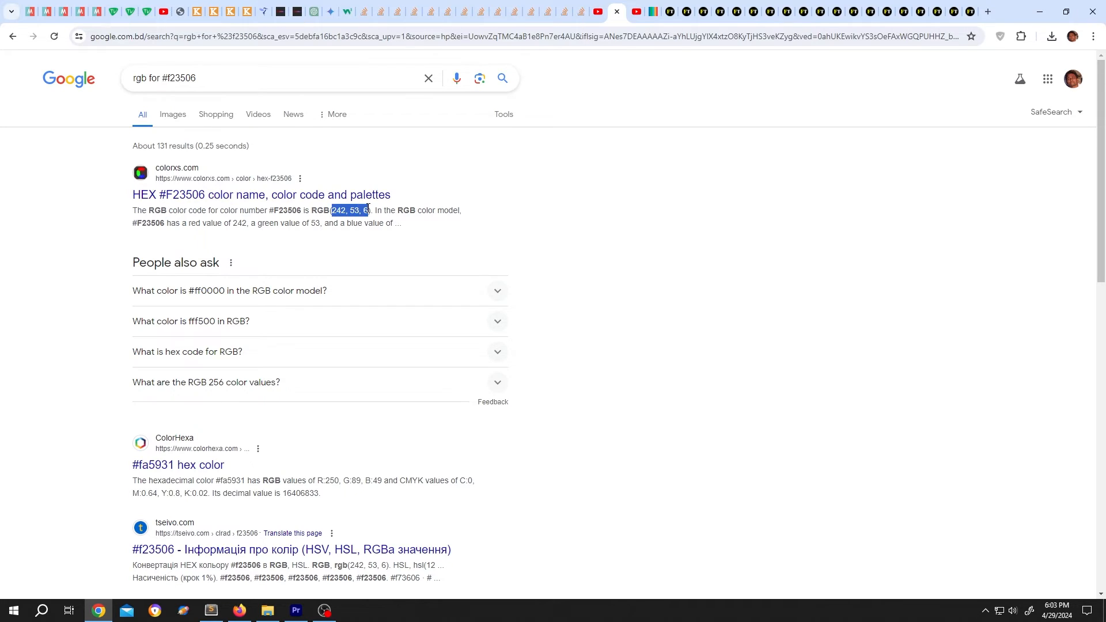
left_click(211, 610)
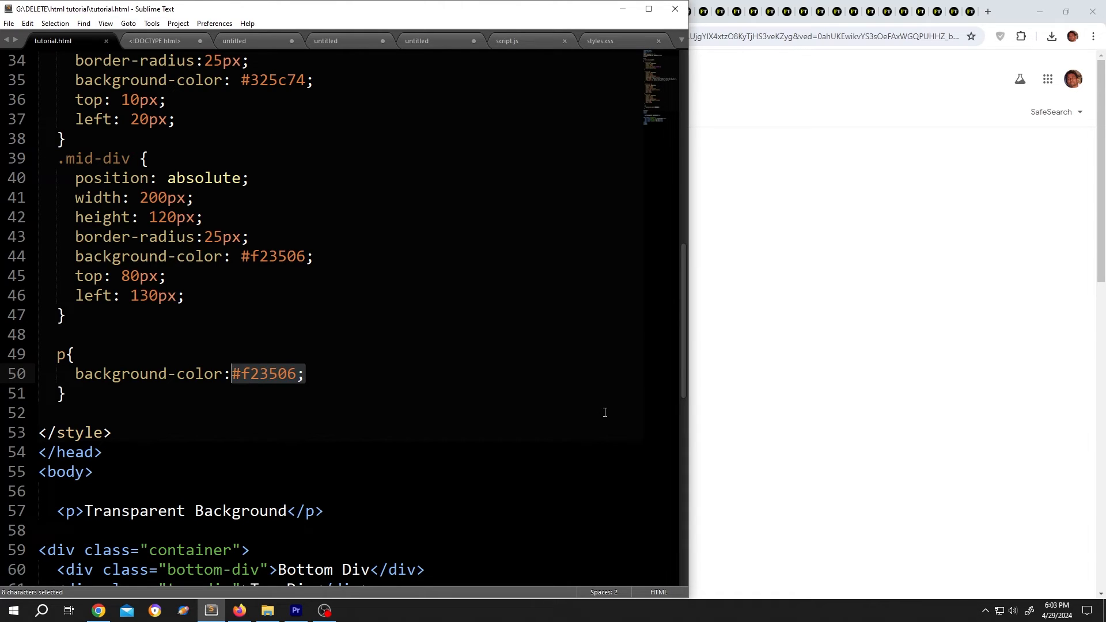
Change the p background to rgba(242, 53, 6, 0.7) and reload the Firefox preview
type("rgba")
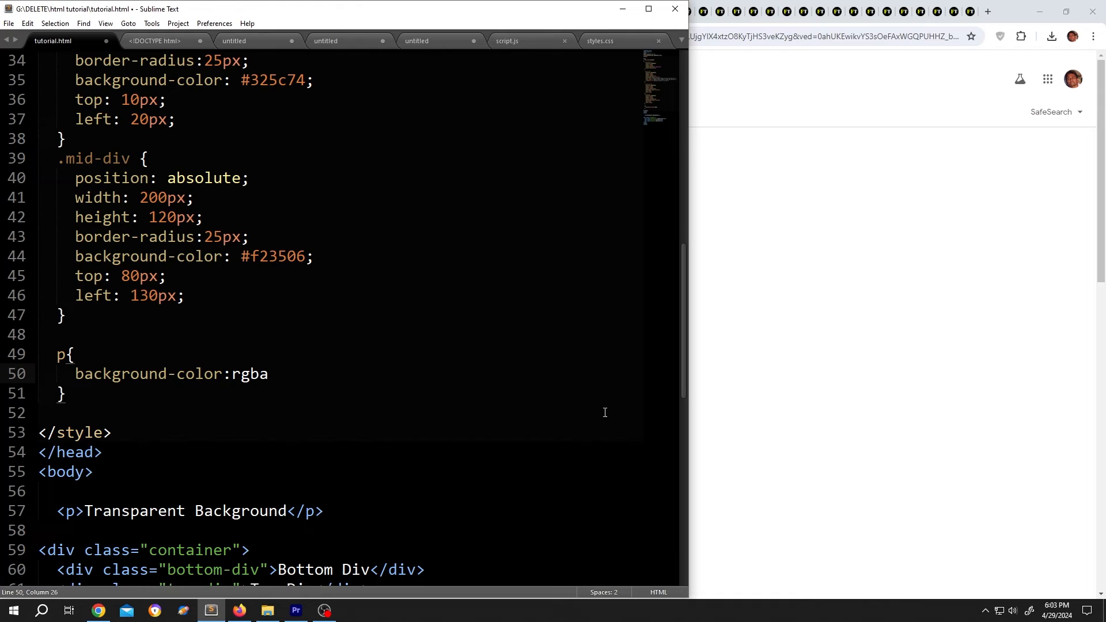
type("(")
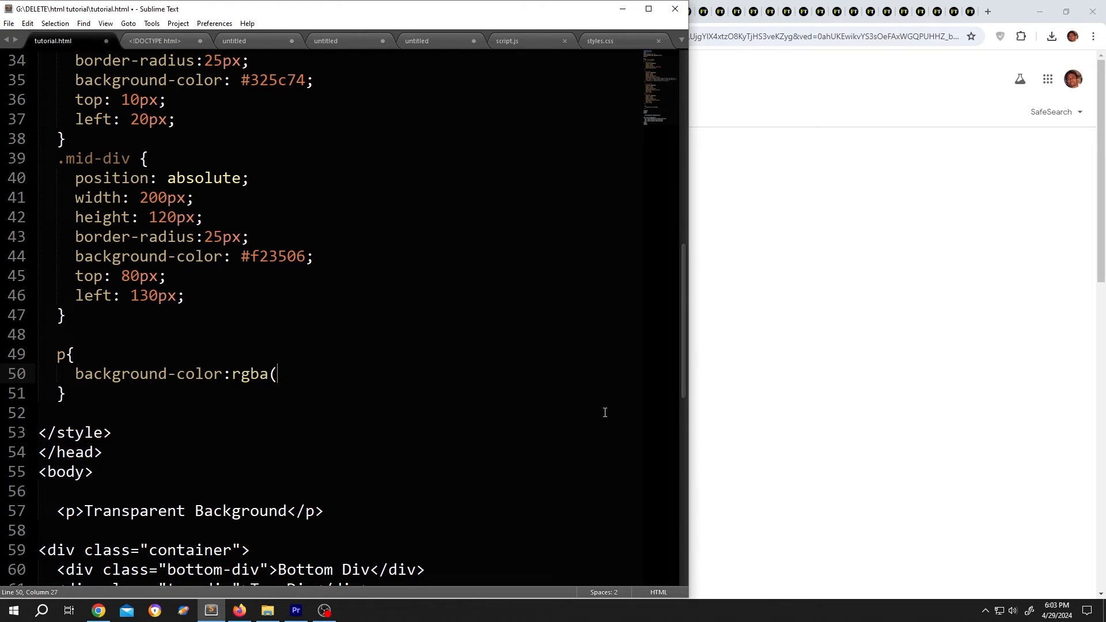
type("242, 53, 6")
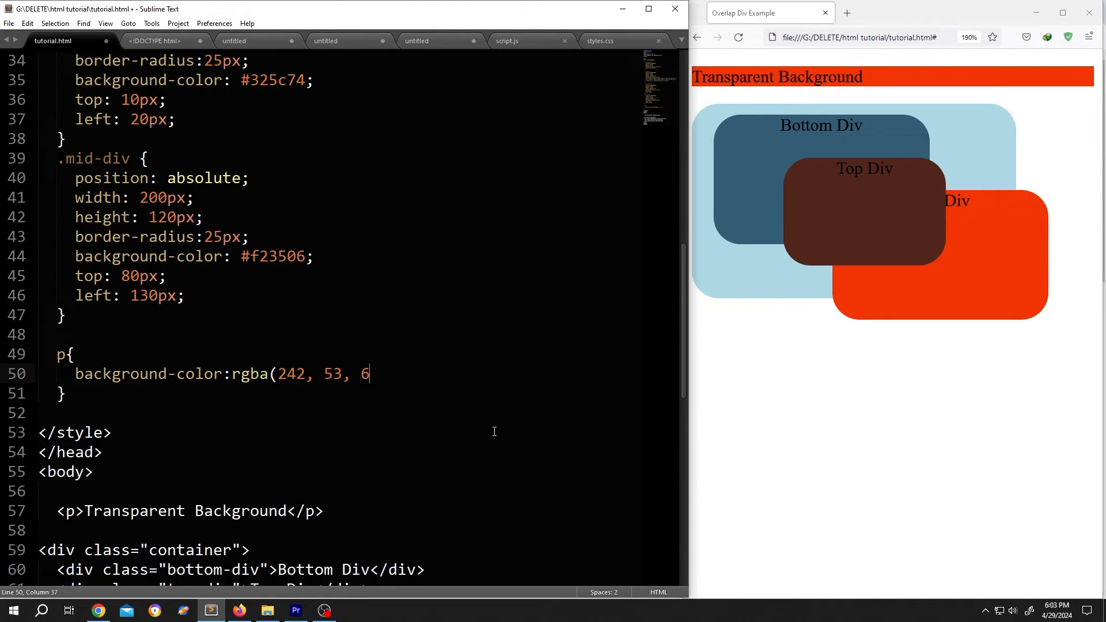
type(",")
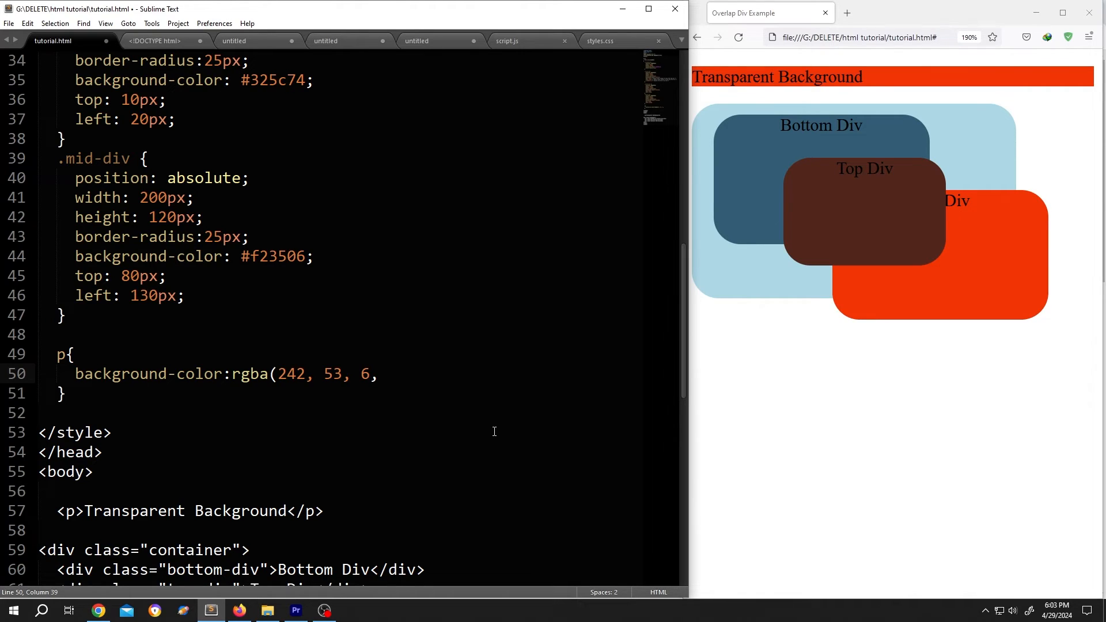
type("0.")
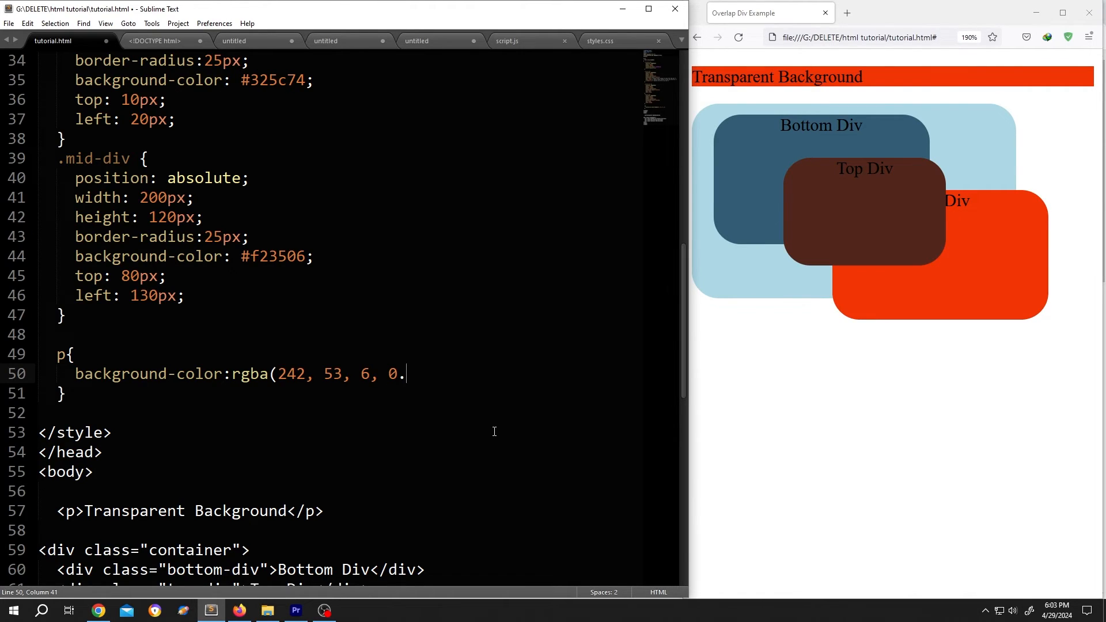
type("7)")
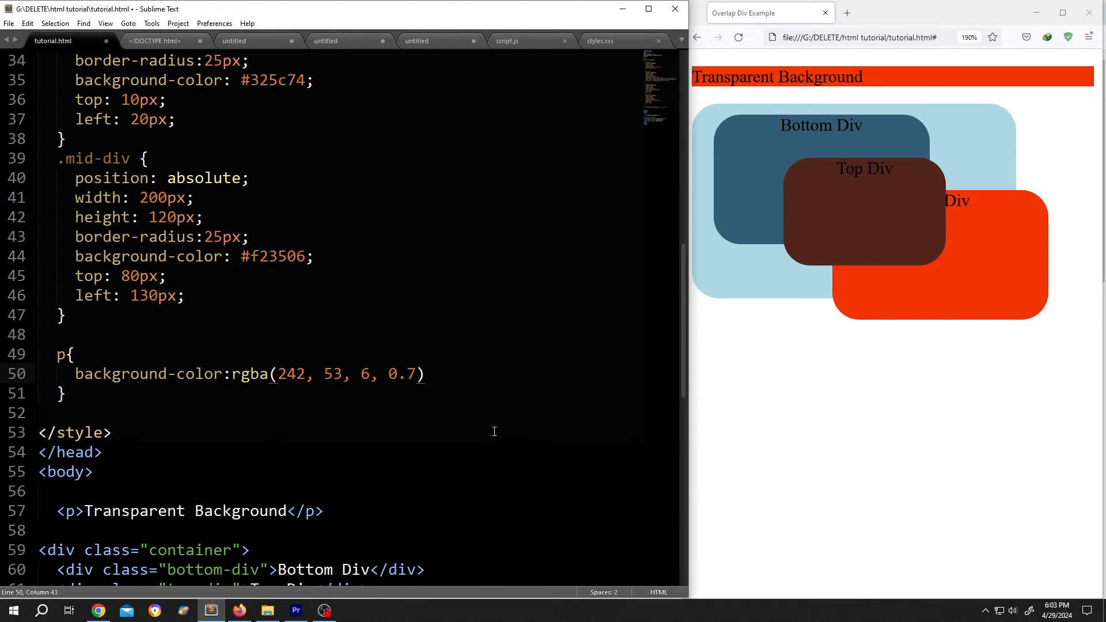
type(";")
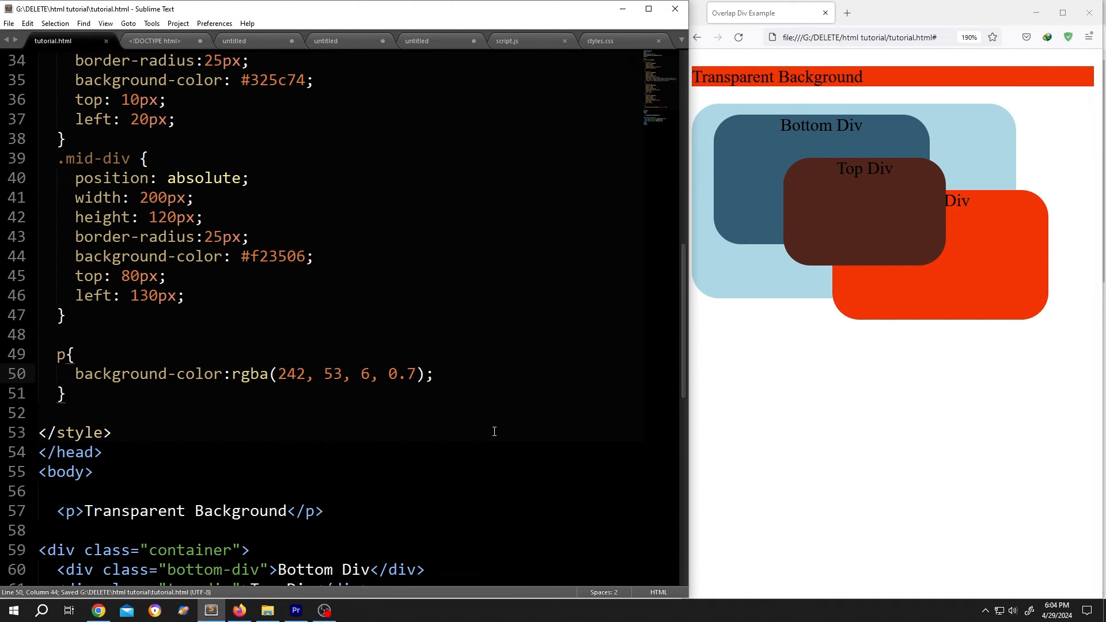
left_click(738, 37)
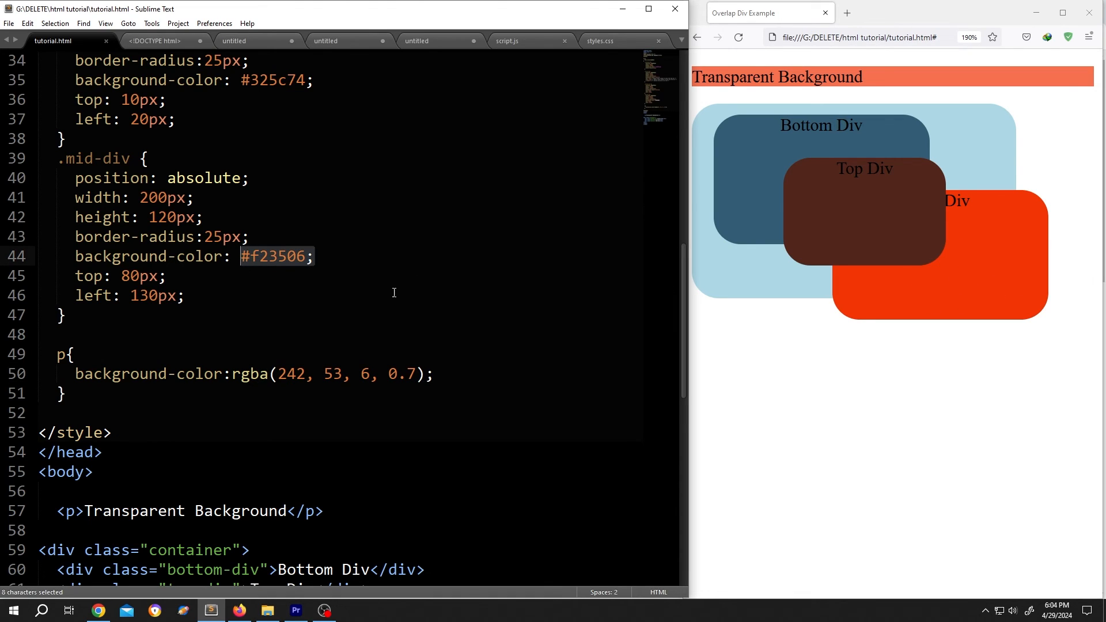
Set the .mid-div background to rgba(242, 53, 6, 0.7) and reload Firefox to see it translucent
type("rgba(242, 53, 6, 0.7)")
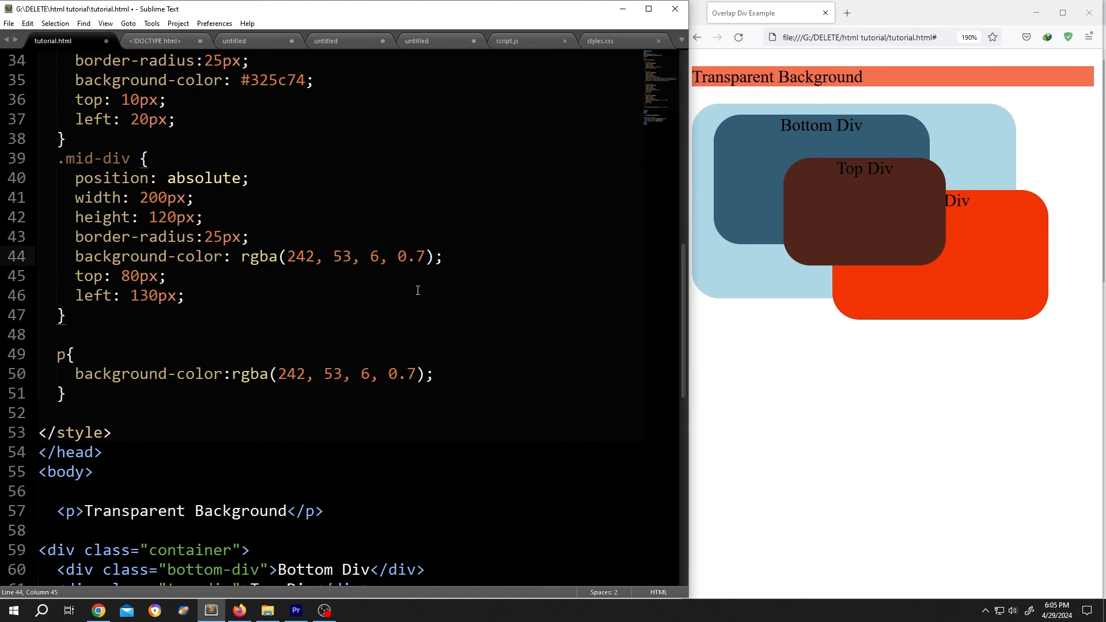
left_click(738, 36)
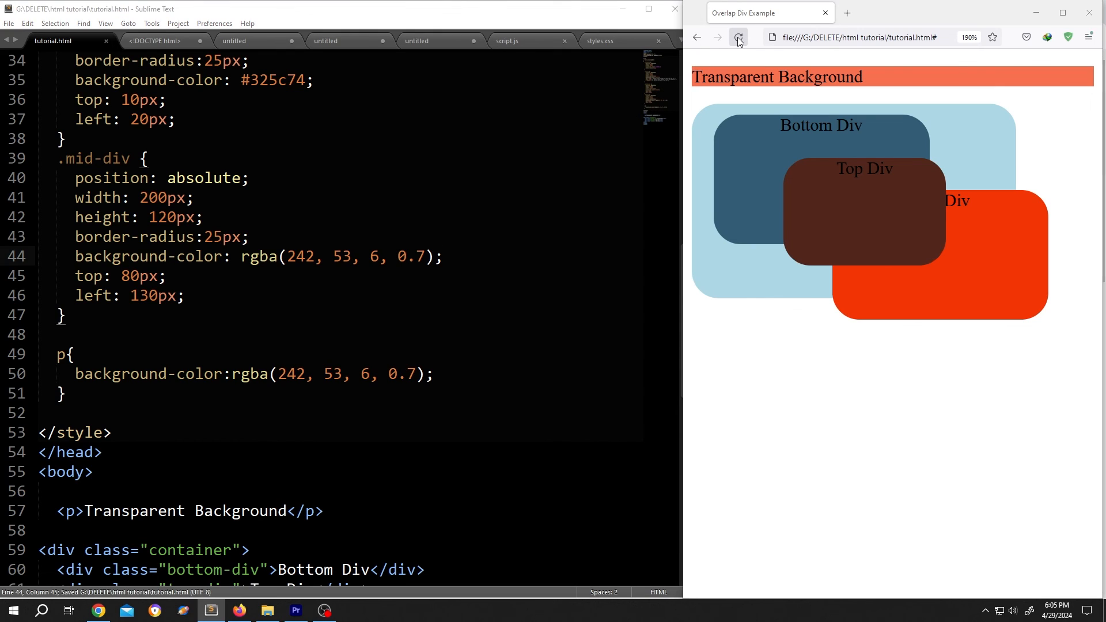
left_click(738, 37)
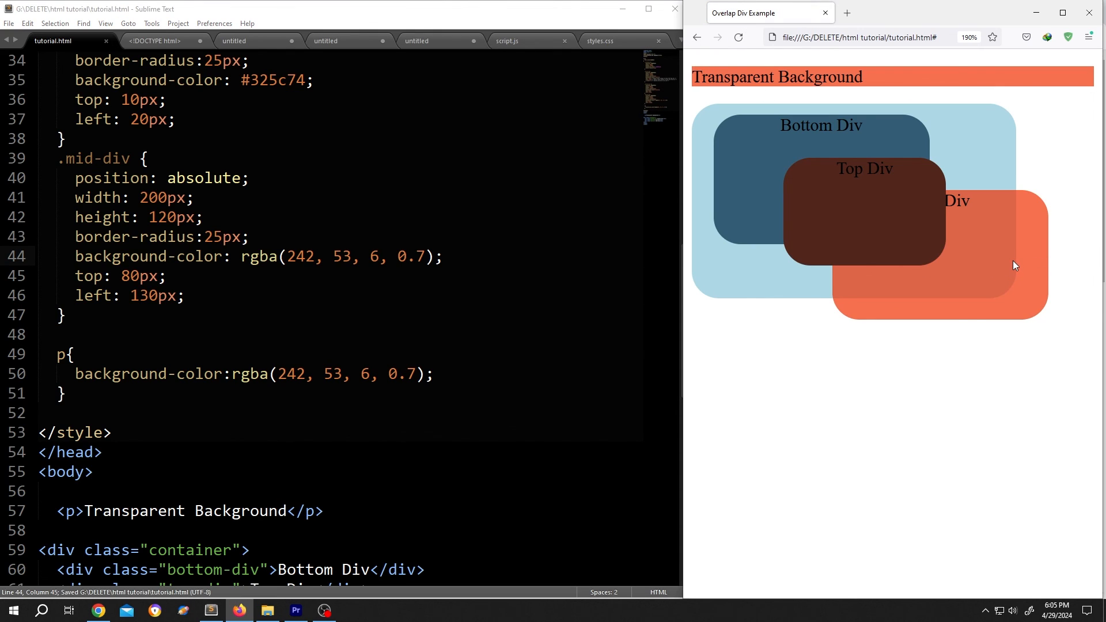